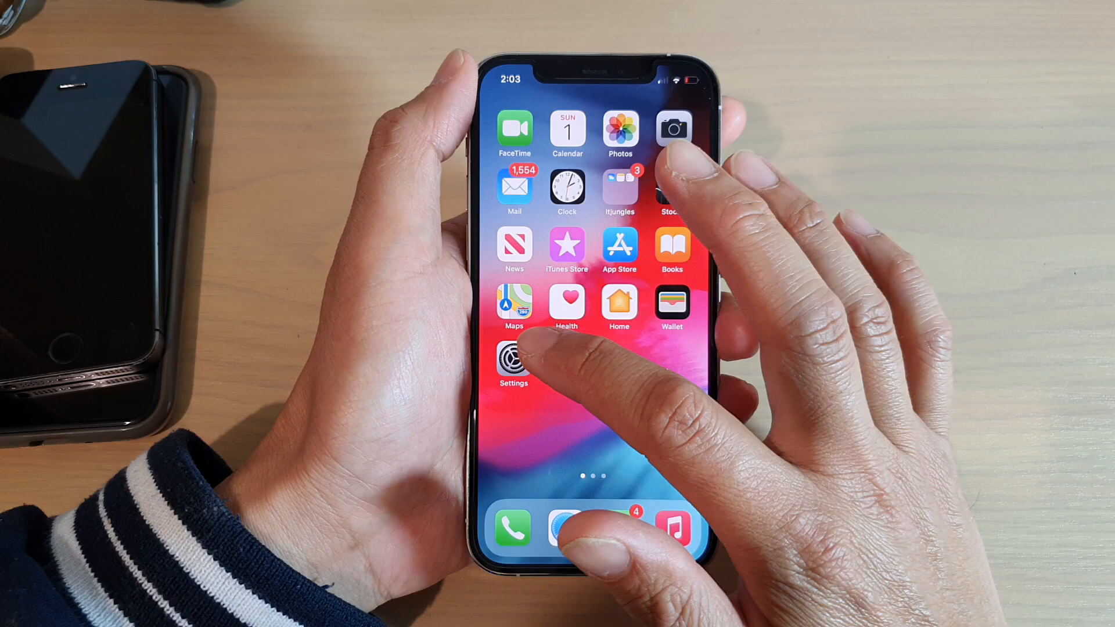
- Go to Settings > Mail and scroll down to the Signature option
{"action": "left_click", "coordinate": [513, 359]}
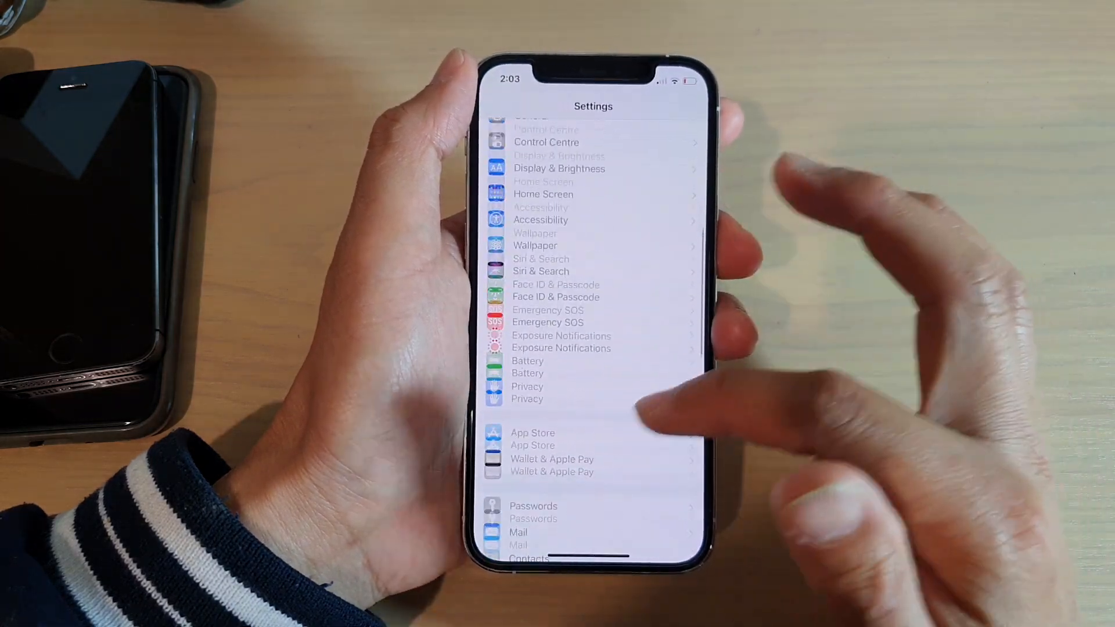
{"action": "left_click", "coordinate": [519, 531]}
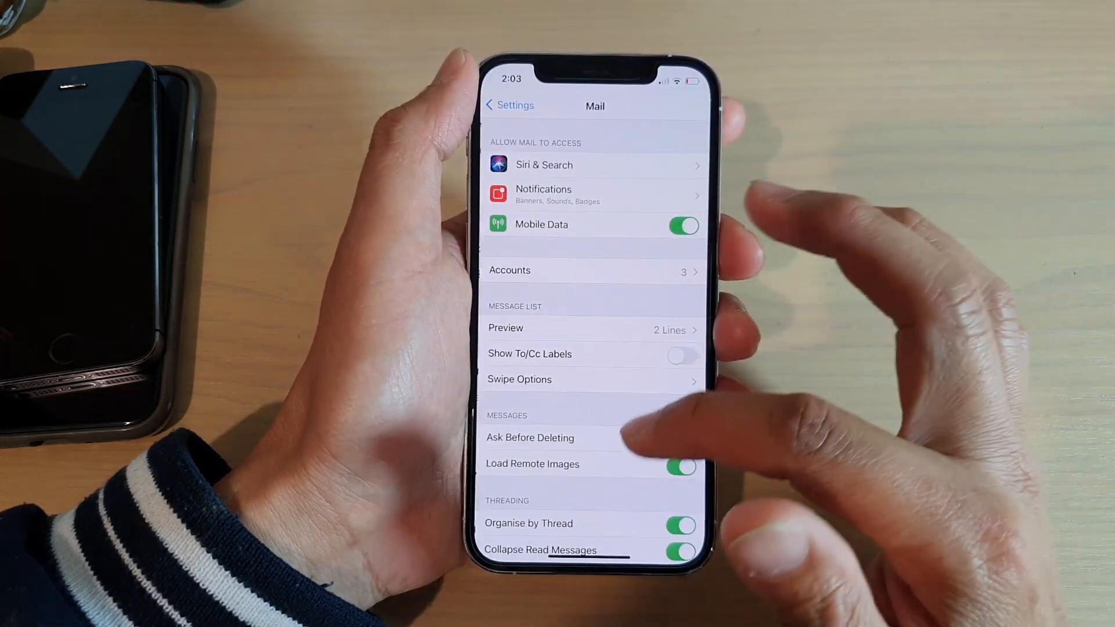
{"action": "scroll", "scroll_direction": "down", "scroll_amount": 3}
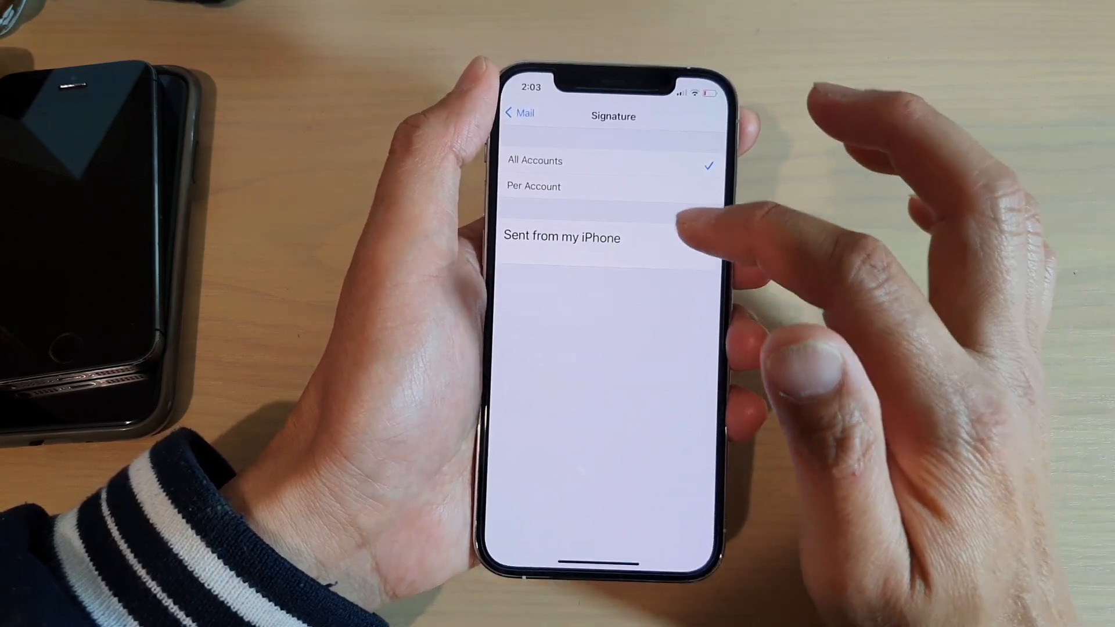
- Clear the 'Sent from my iPhone' signature and begin typing 'Itjun'
{"action": "left_click", "coordinate": [561, 237]}
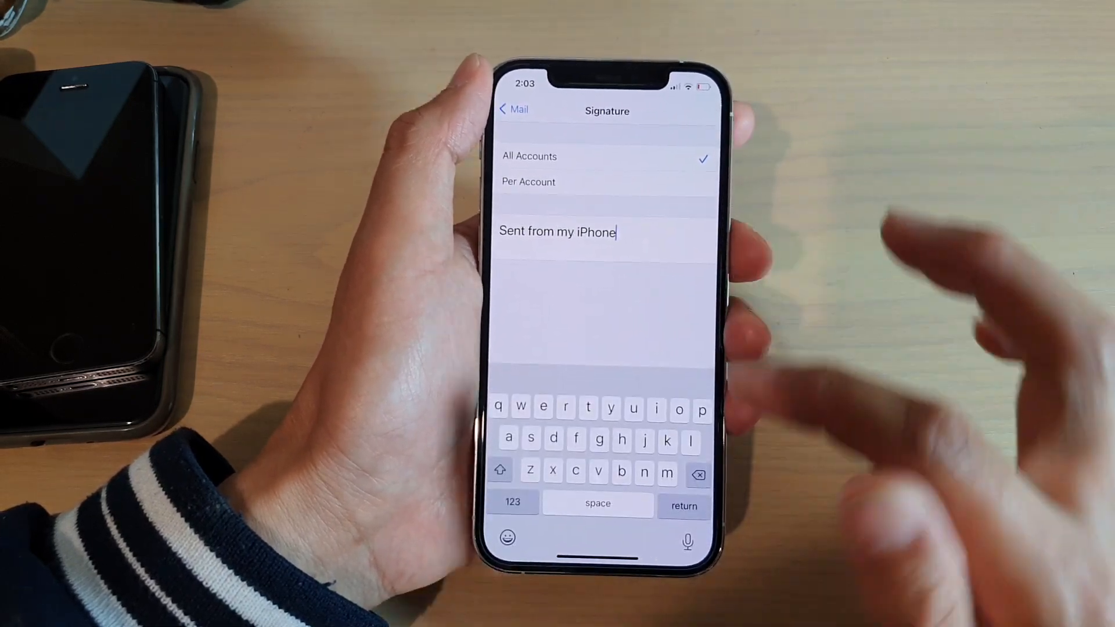
{"action": "left_click", "coordinate": [700, 472]}
{"action": "type", "text": "Itjun"}
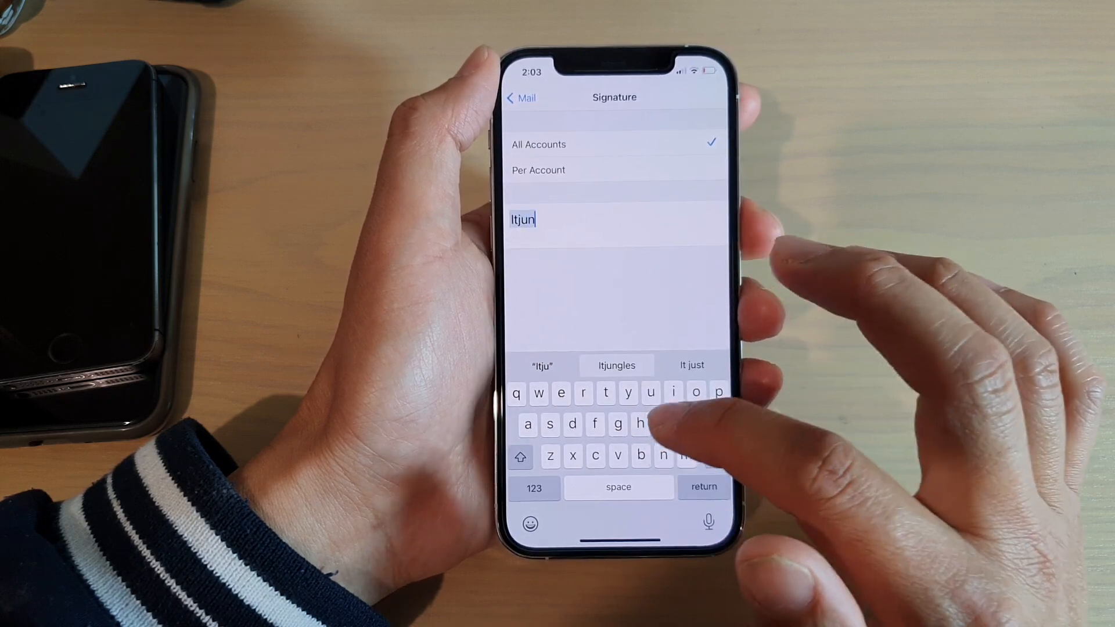
{"action": "left_click", "coordinate": [616, 365]}
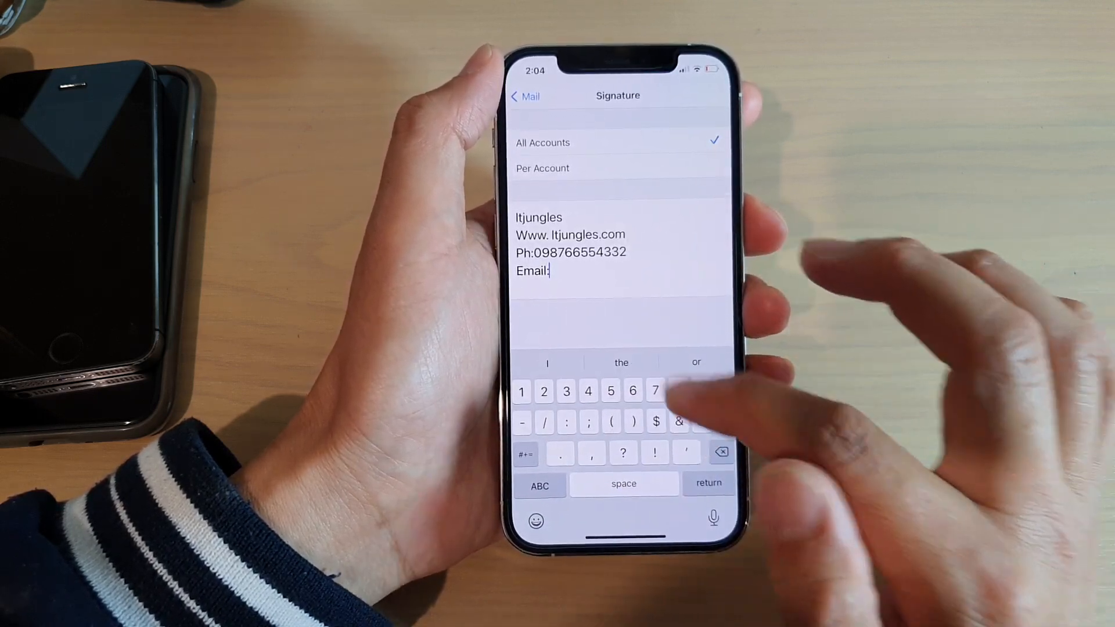
{"action": "left_click", "coordinate": [539, 484]}
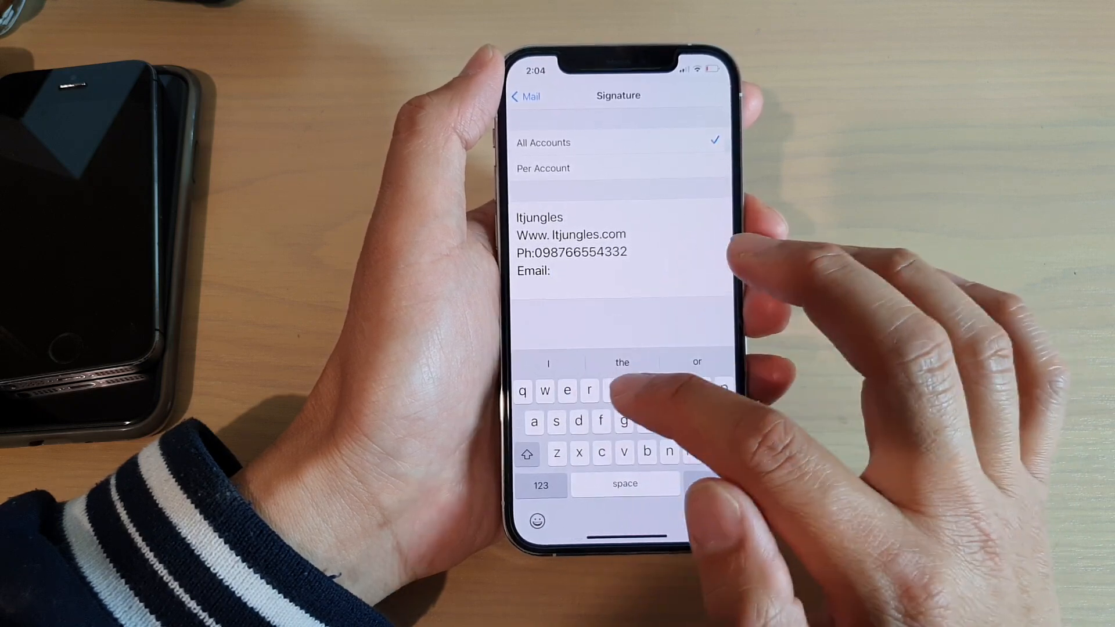